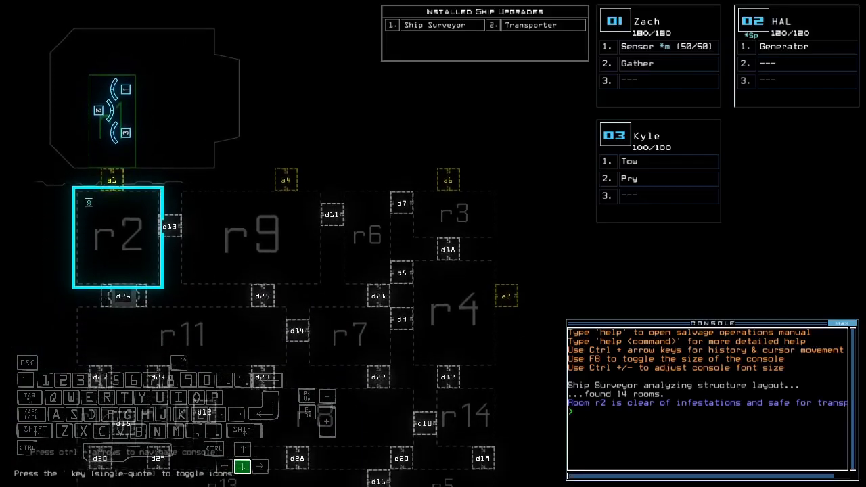
# Check drone status, review the command aliases, and drop a sensor from the drone
pyautogui.write('status')
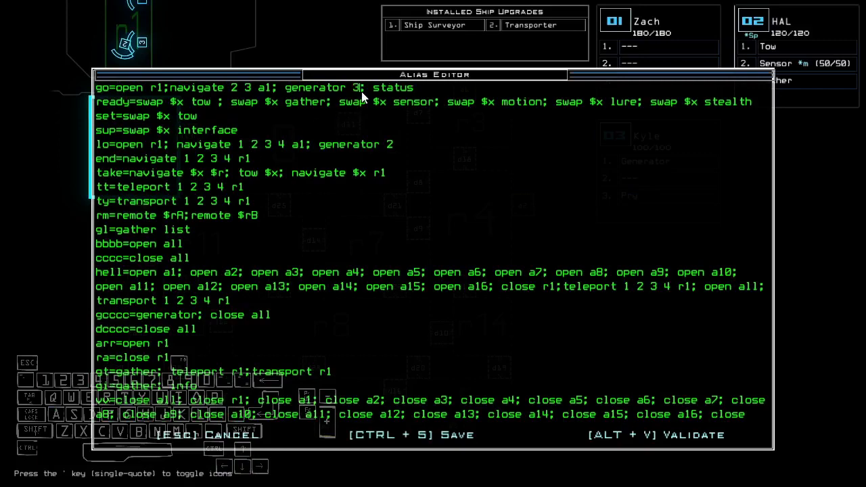
pyautogui.press('Escape')
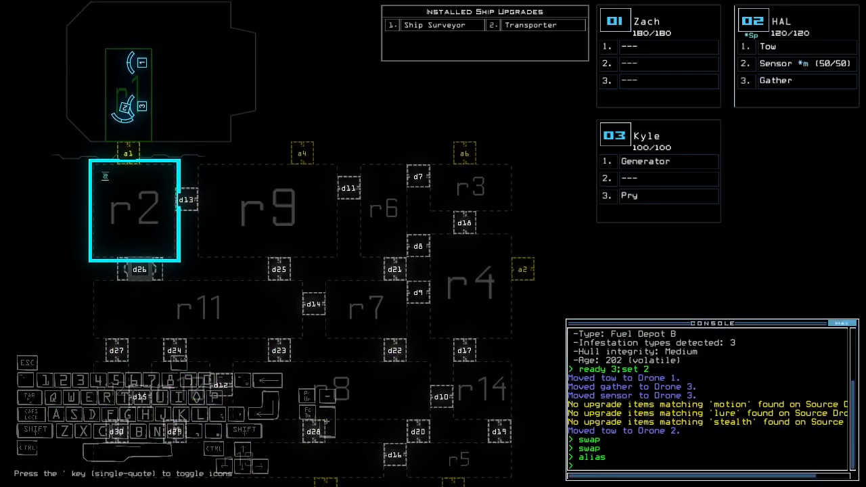
pyautogui.press('2')
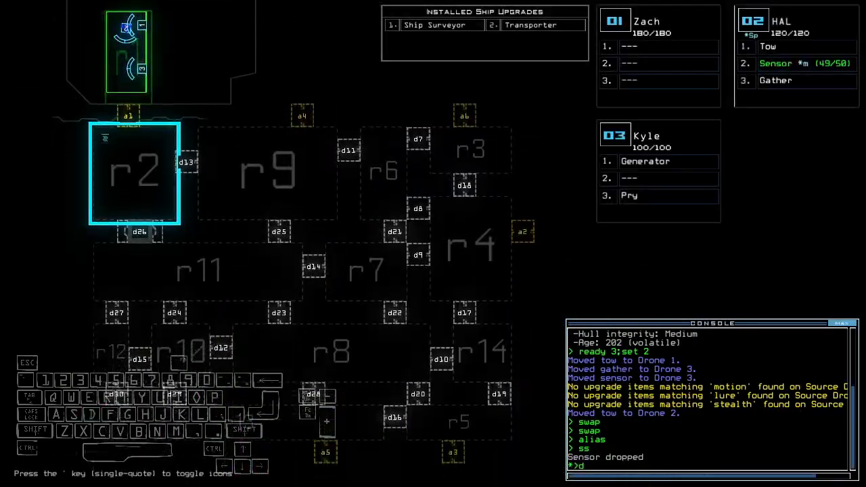
# Re-dock the boarding ship at airlock a6
pyautogui.write('dd a6')
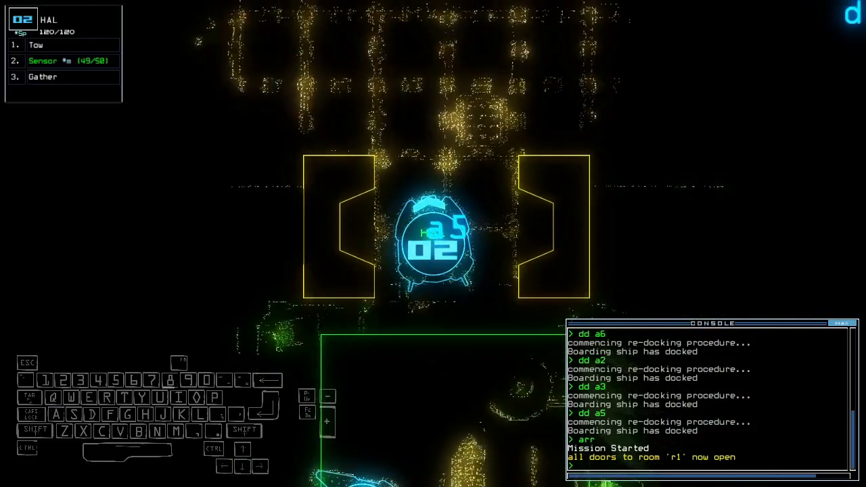
# Close room r1's doors with the ra alias
pyautogui.write('ra')
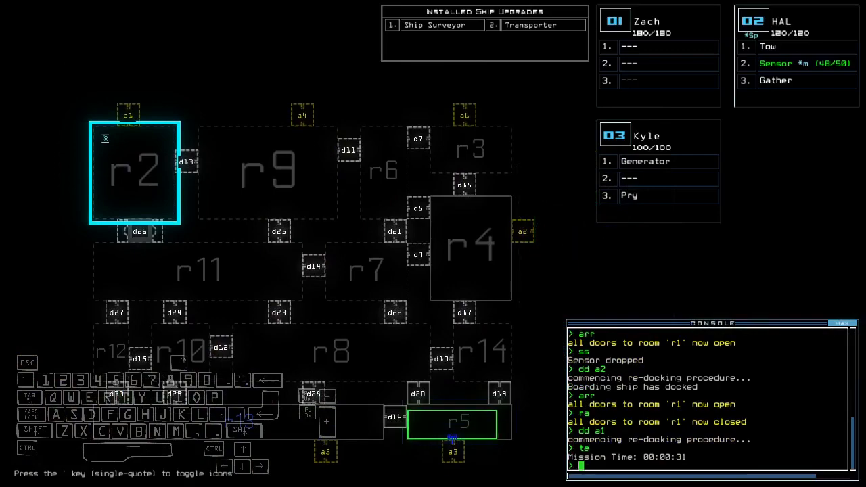
# Check the drones' status before powering the new area
pyautogui.write('status')
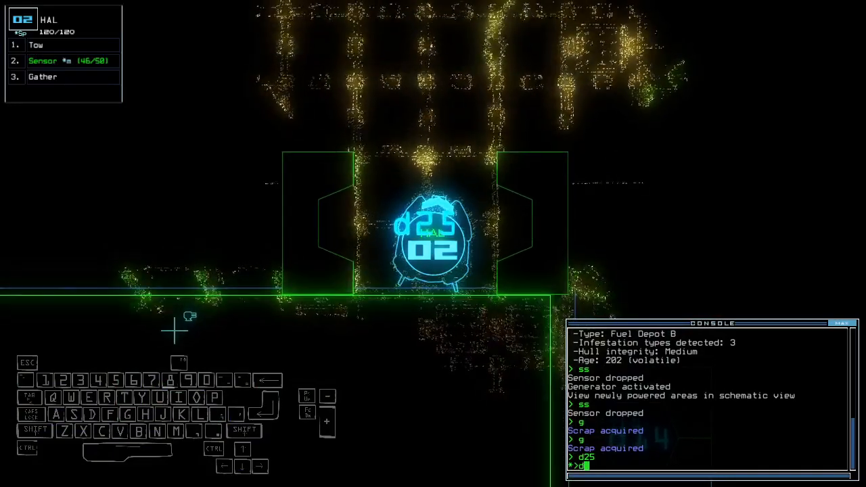
# Confirm HAL's order to pass through door d25
pyautogui.press('enter')
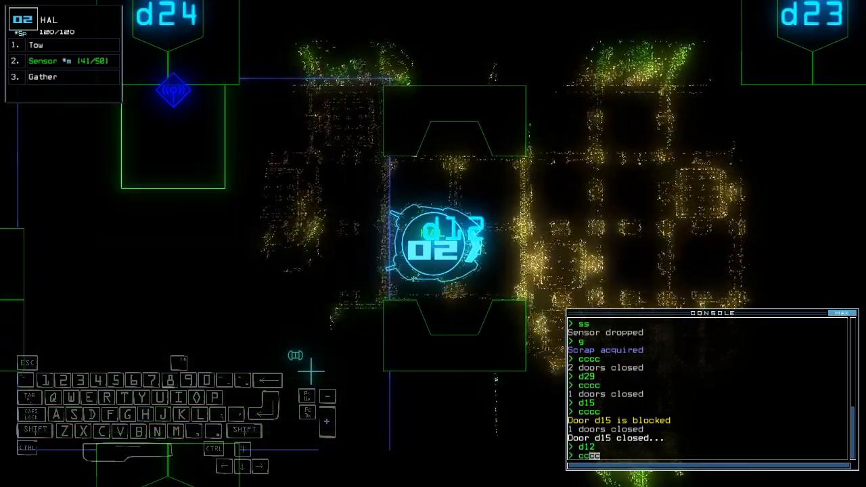
# Close all open doors behind the drones
pyautogui.press("'")
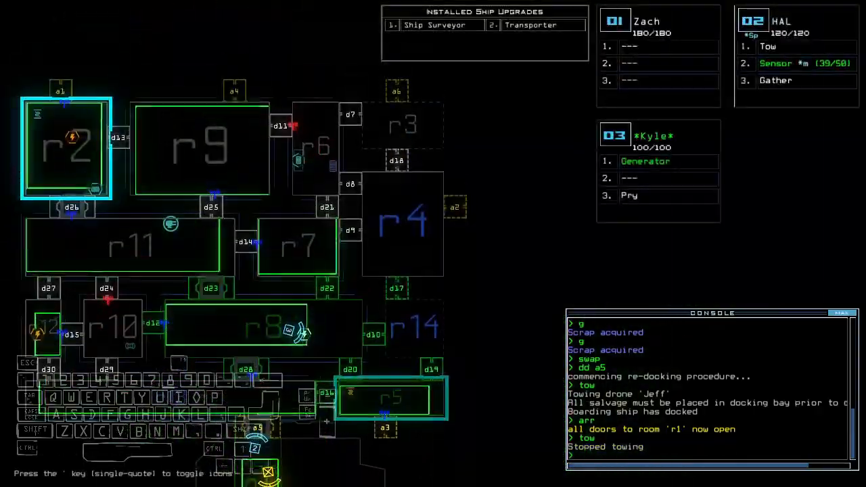
# Send a drone through door d19 and close the doors behind it
pyautogui.write('d19')
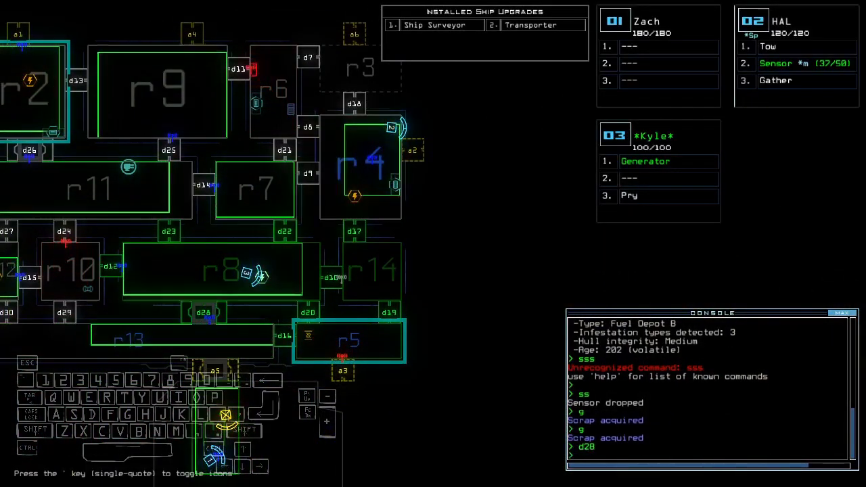
pyautogui.write('cccc')
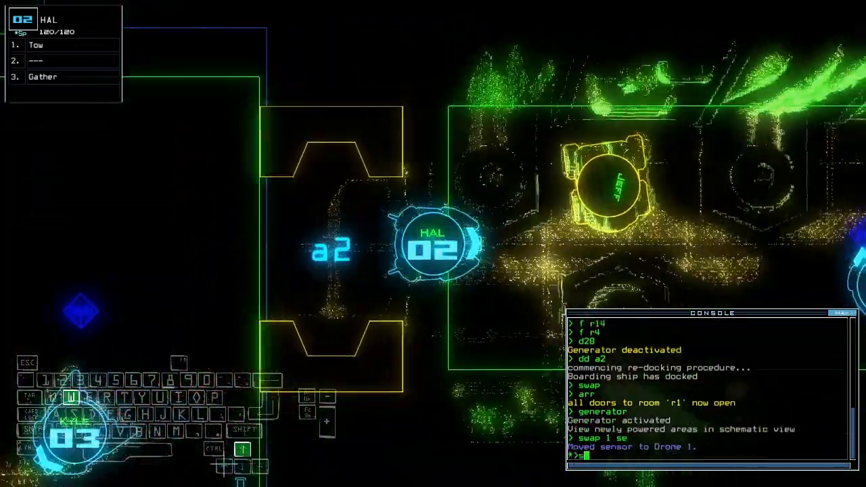
# Move the motion upgrade to drone 2 and scan nearby rooms for motion
pyautogui.write('swap mo')
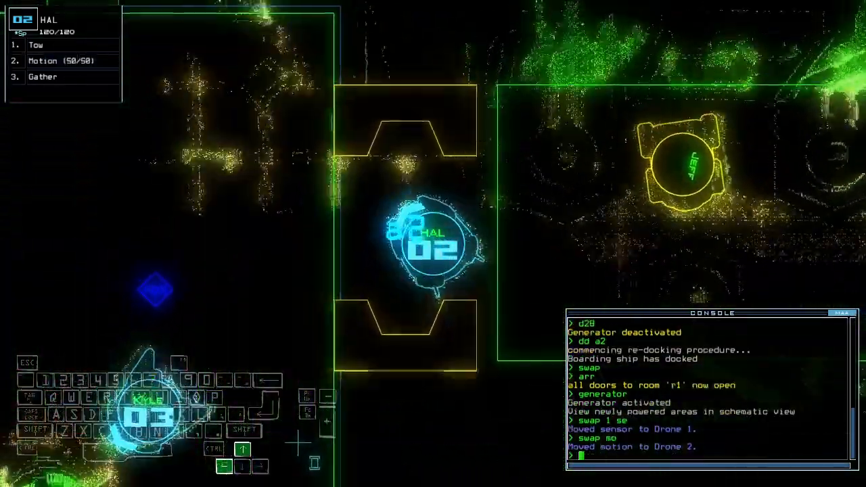
pyautogui.write('motion')
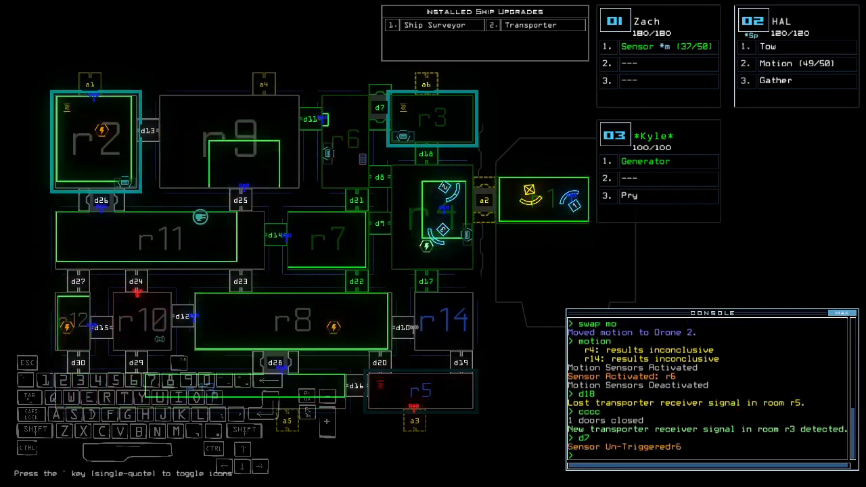
# Vent room r3 to space, return to the schematic, and begin re-docking at airlock a5
pyautogui.write('vacuum r3 a6')
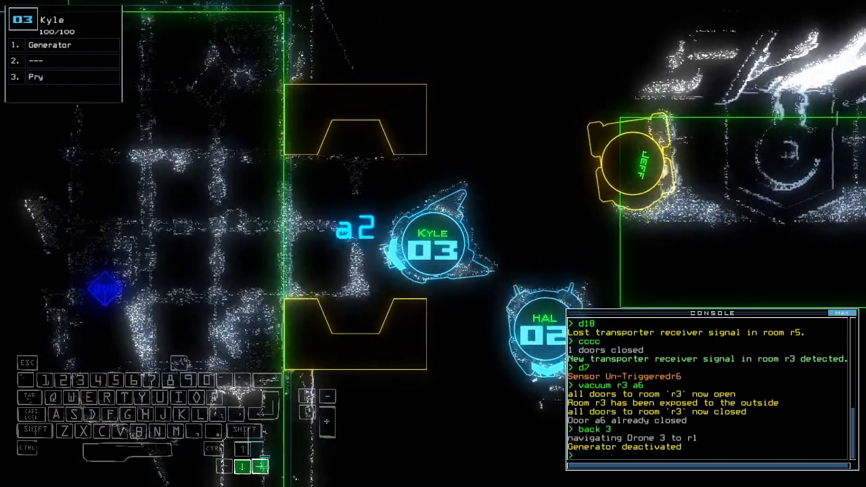
pyautogui.press("'")
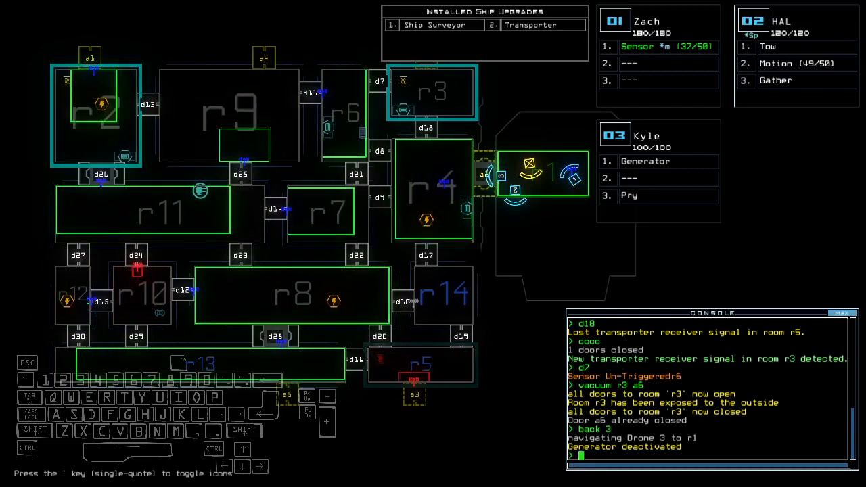
pyautogui.write('dd a')
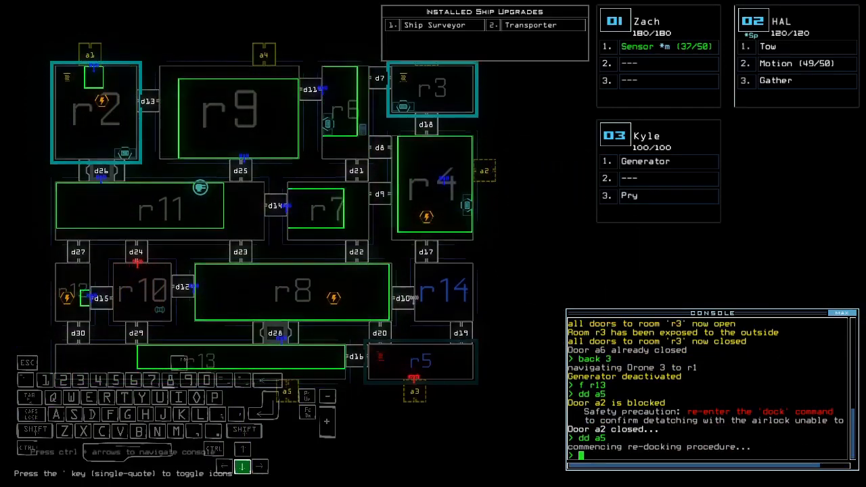
# Open room r1's doors, send drone 2 ahead, then close r1's doors again
pyautogui.write('r')
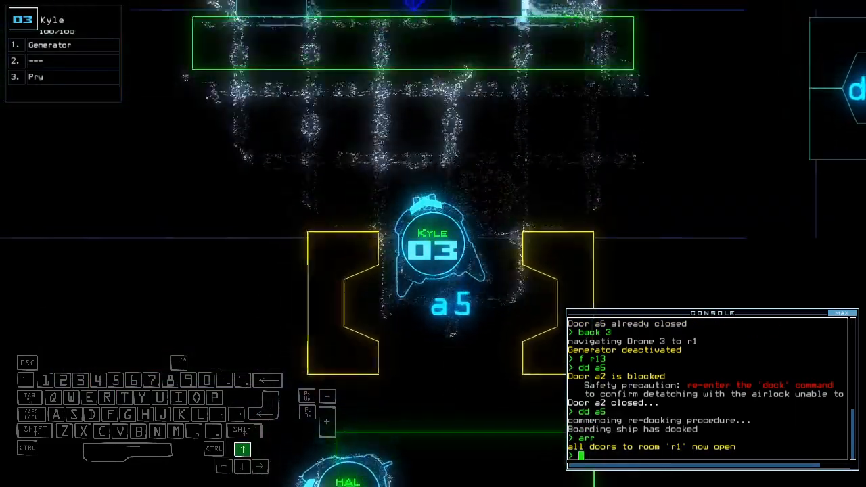
pyautogui.write('navigate 2')
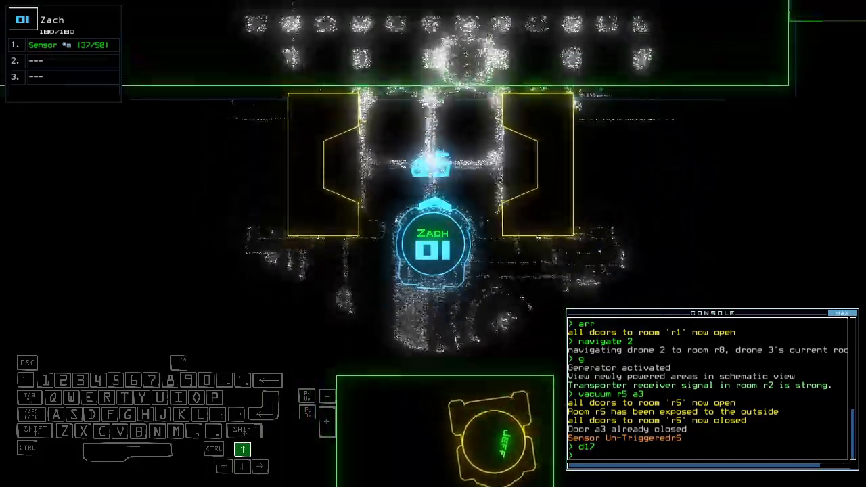
pyautogui.write('ra')
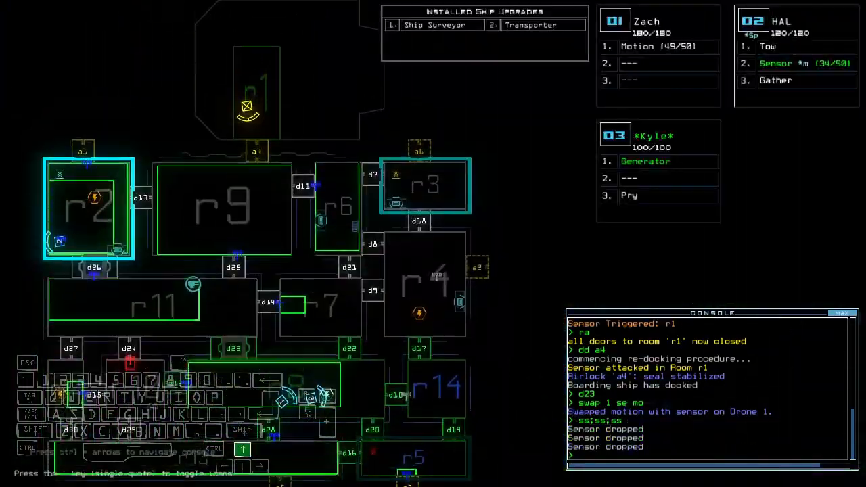
# Re-dock the ship, swap generator and gather between drones, and send drone 1 to drone 3's room
pyautogui.write('dd a')
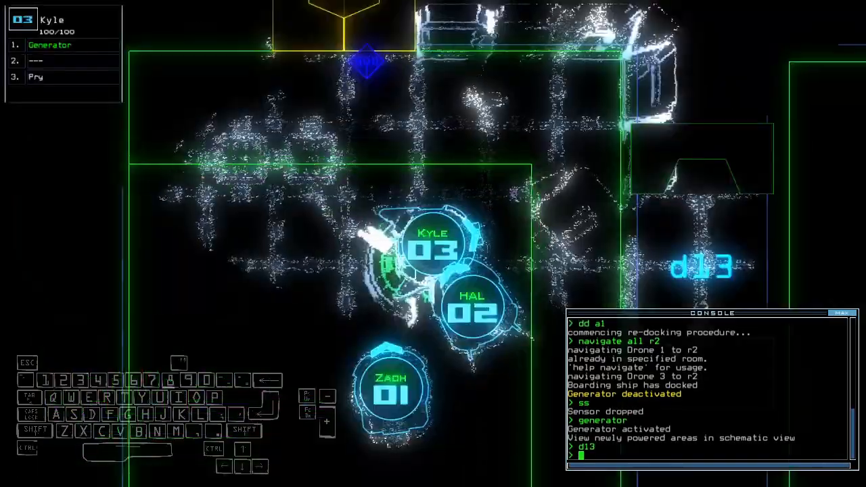
pyautogui.write('swap ge ga')
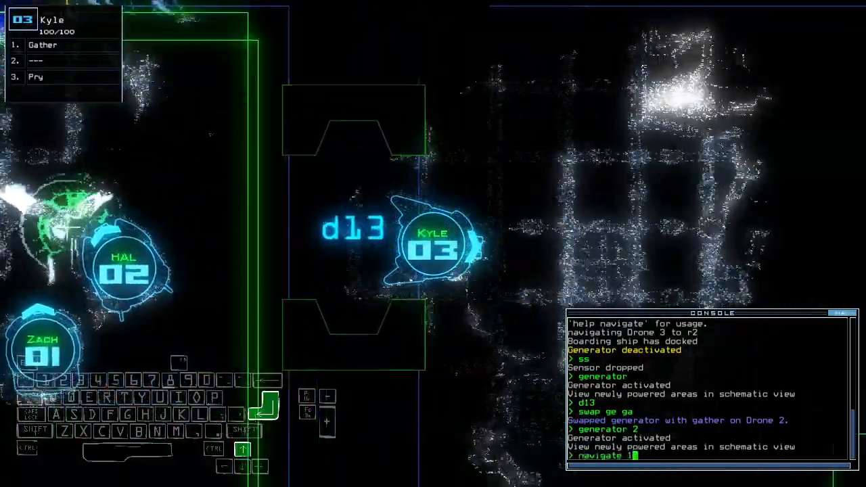
pyautogui.write('d26')
pyautogui.press('enter')
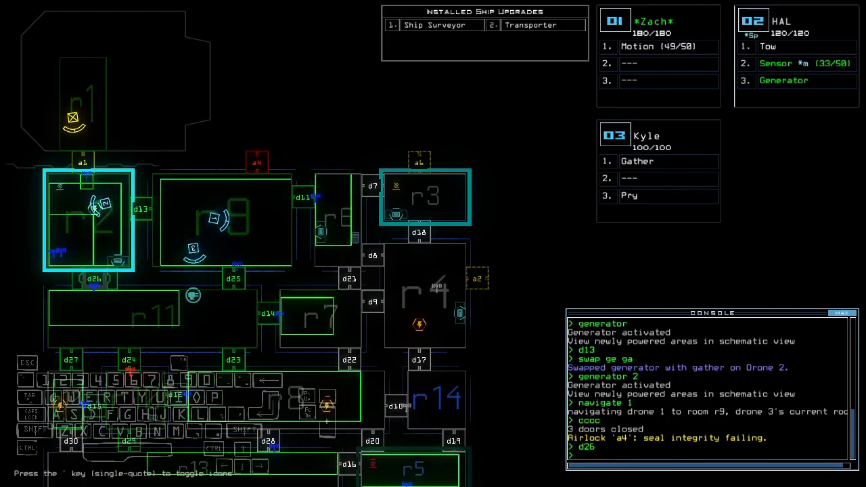
# Open all doors to room r1 from the console
pyautogui.write('ar')
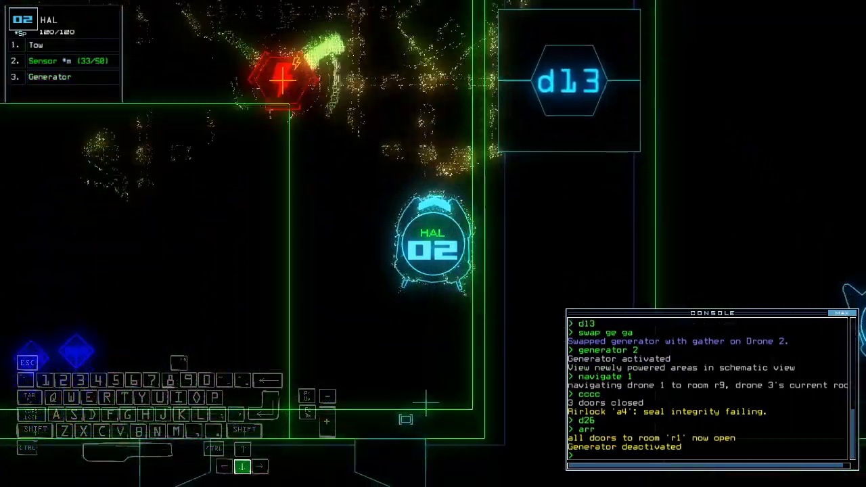
pyautogui.press("'")
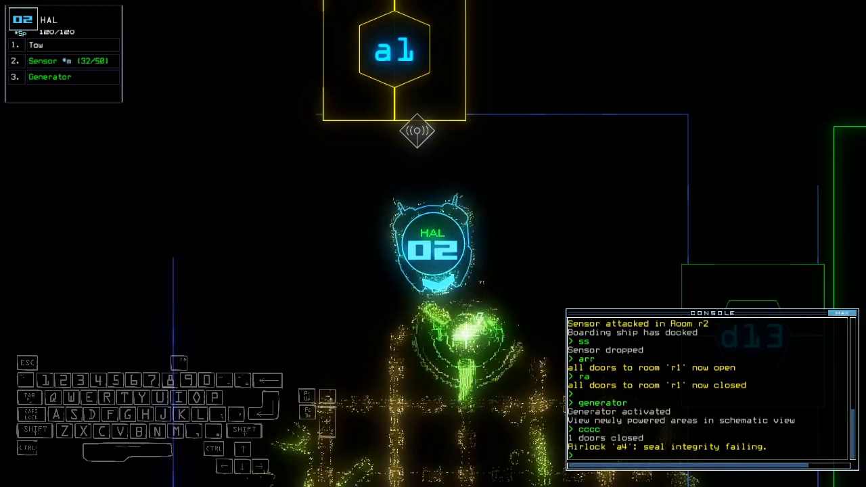
# Re-dock the boarding ship at airlock a4 with 'dd a4'
pyautogui.write('dd a')
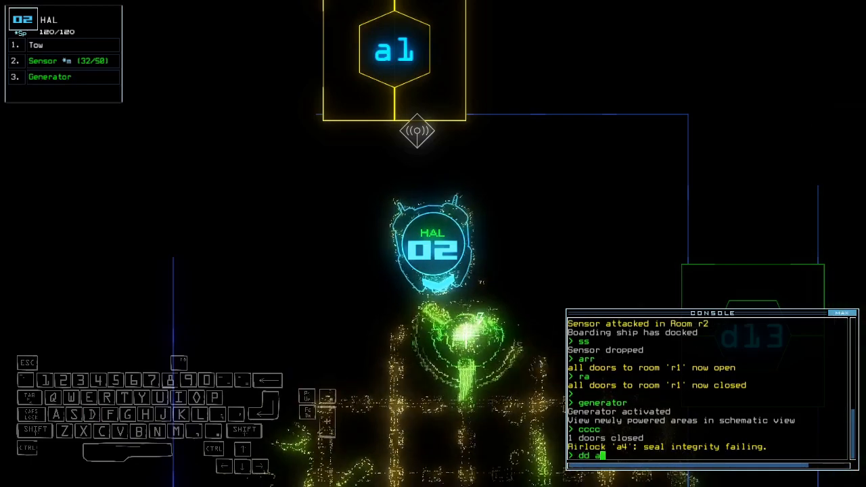
pyautogui.press('enter')
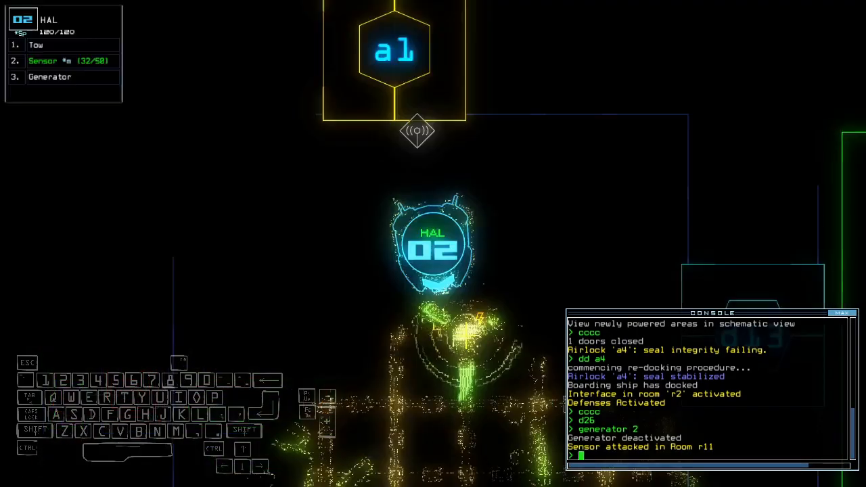
# Run 'generator 2', then dismiss the 1020 daily challenge score breakdown
pyautogui.write('generator 2')
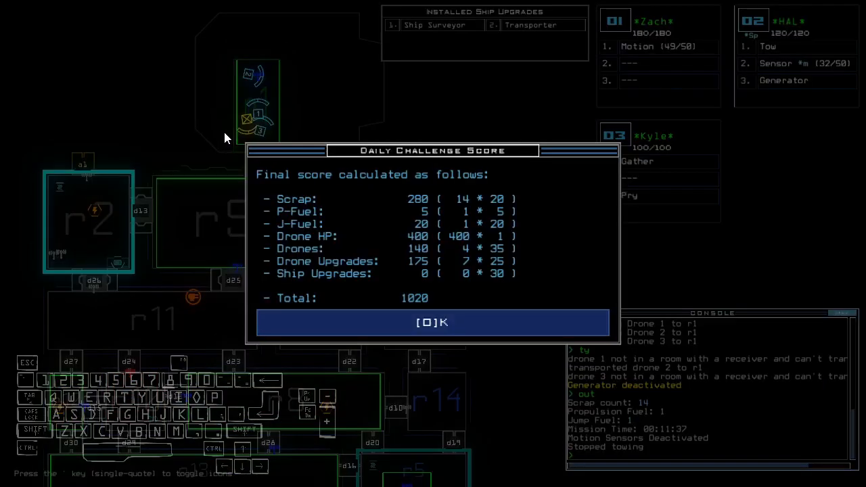
pyautogui.click(433, 322)
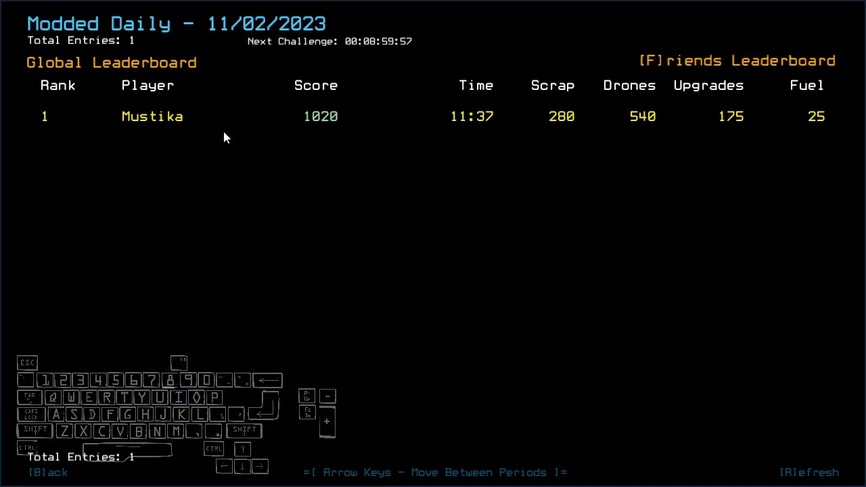